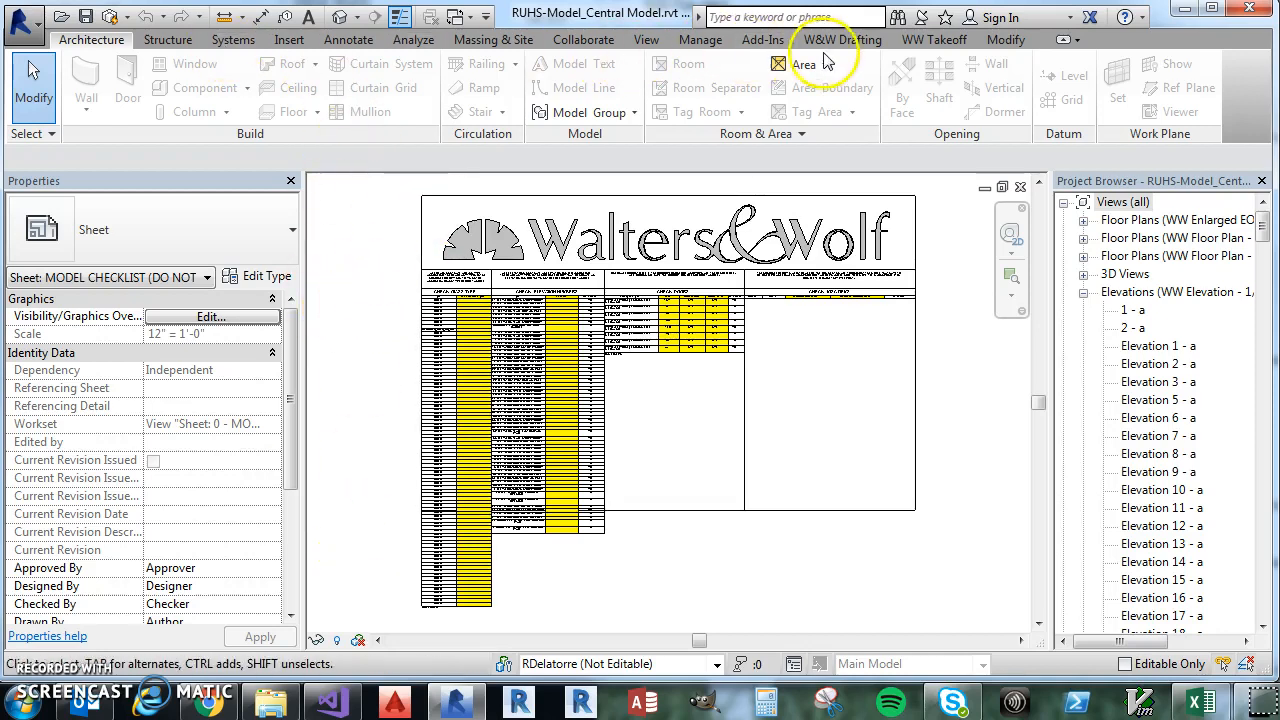
# Step: Show the W&W Drafting add-in ribbon tools, then bring up the Windows Start menu
pyautogui.click(840, 40)
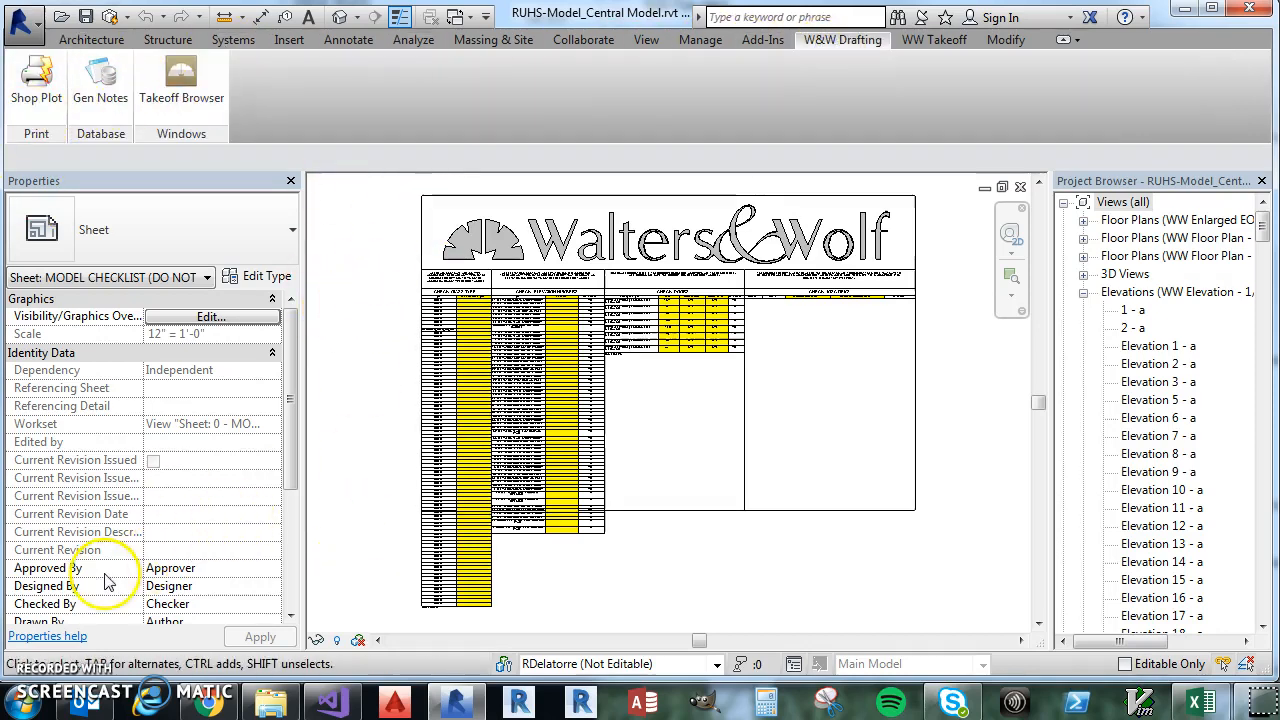
pyautogui.click(10, 700)
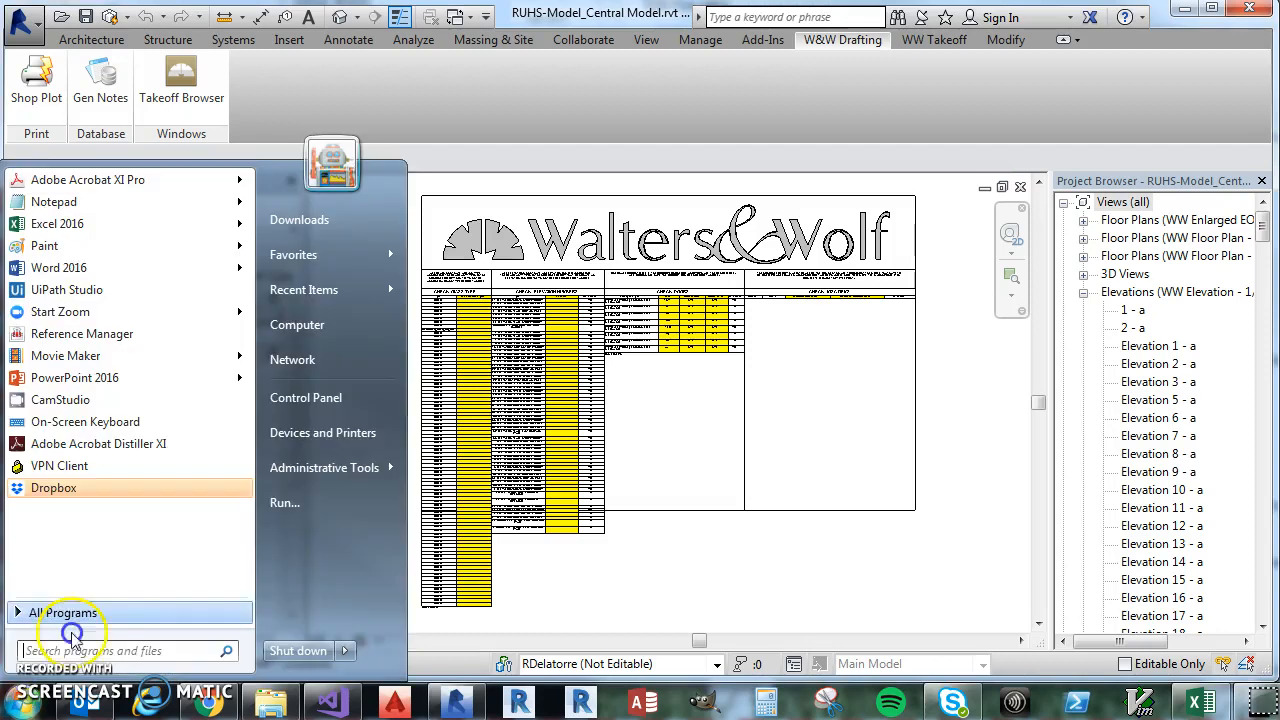
pyautogui.moveTo(320, 442)
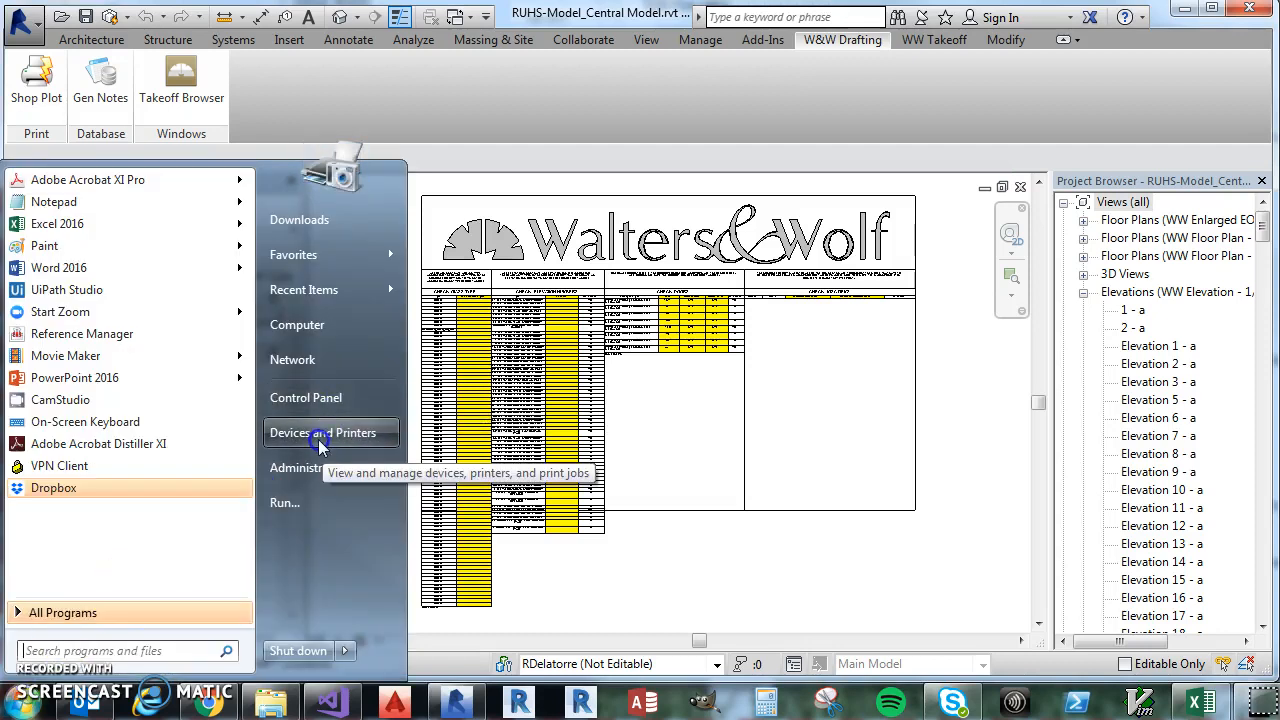
# Step: Show the Devices and Printers list from the Start menu
pyautogui.click(318, 432)
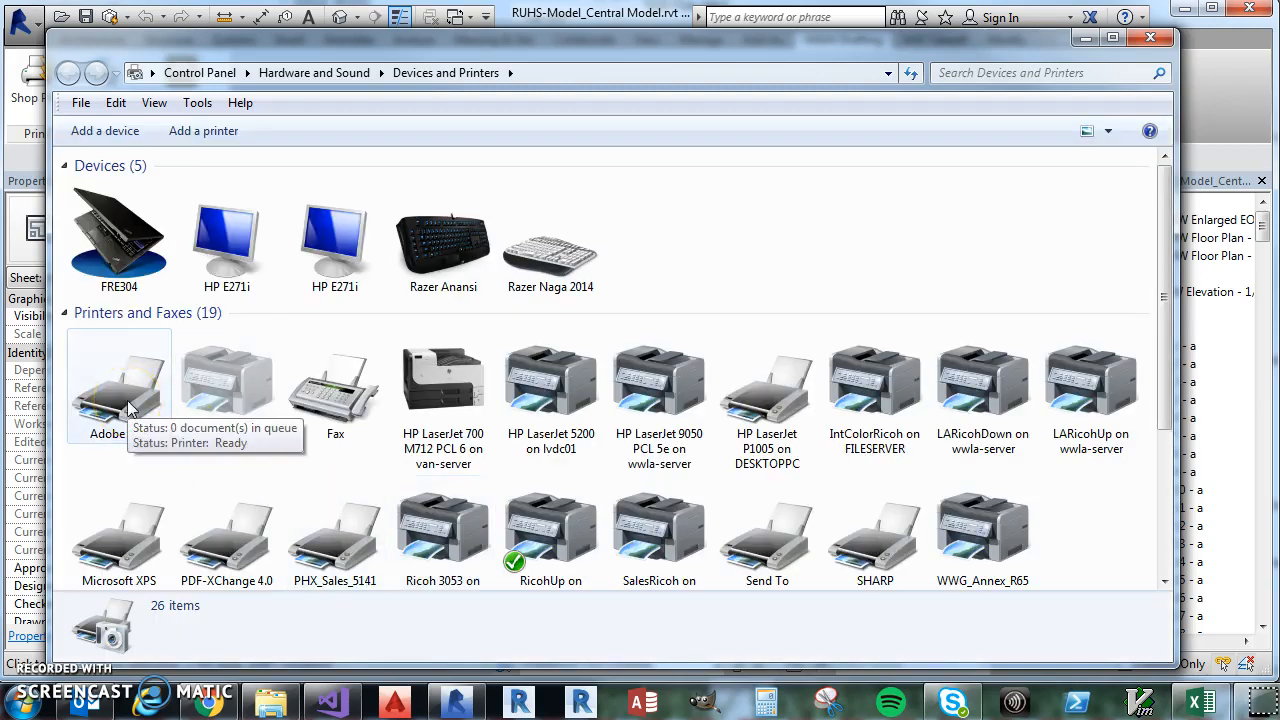
# Step: Bring up the Adobe PDF printer's Printing preferences from its context menu
pyautogui.rightClick(130, 384)
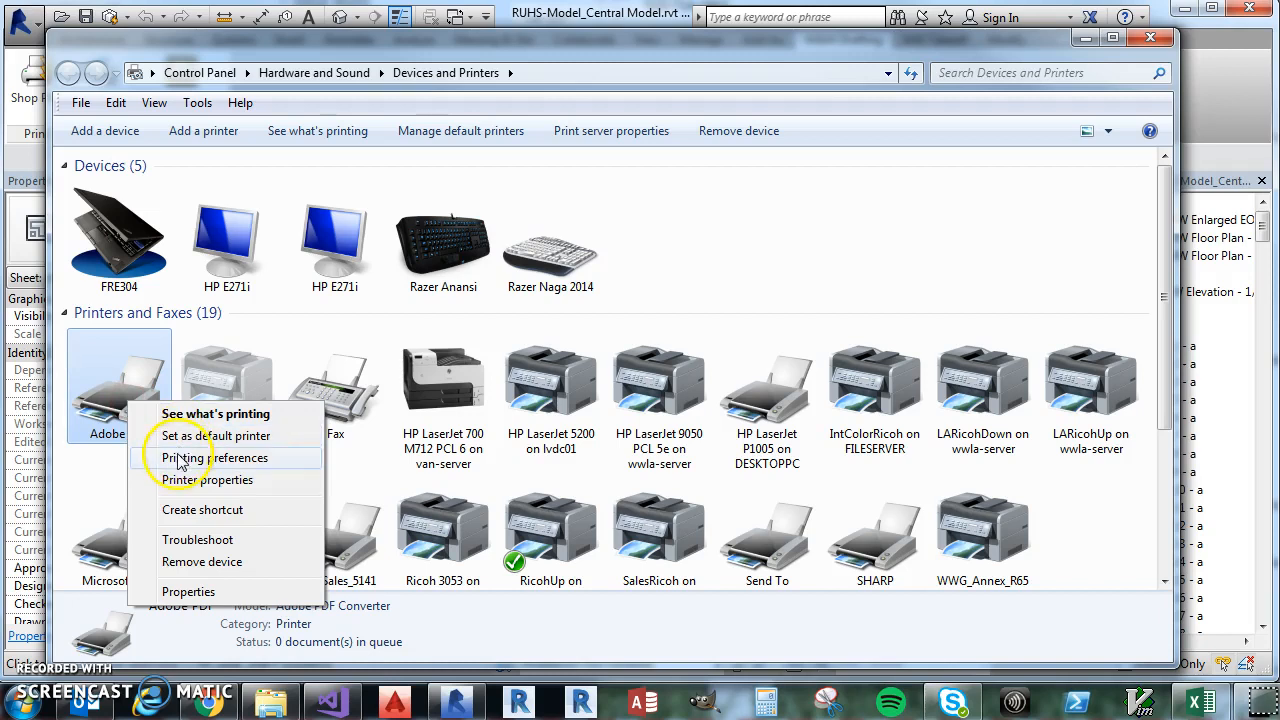
pyautogui.click(192, 456)
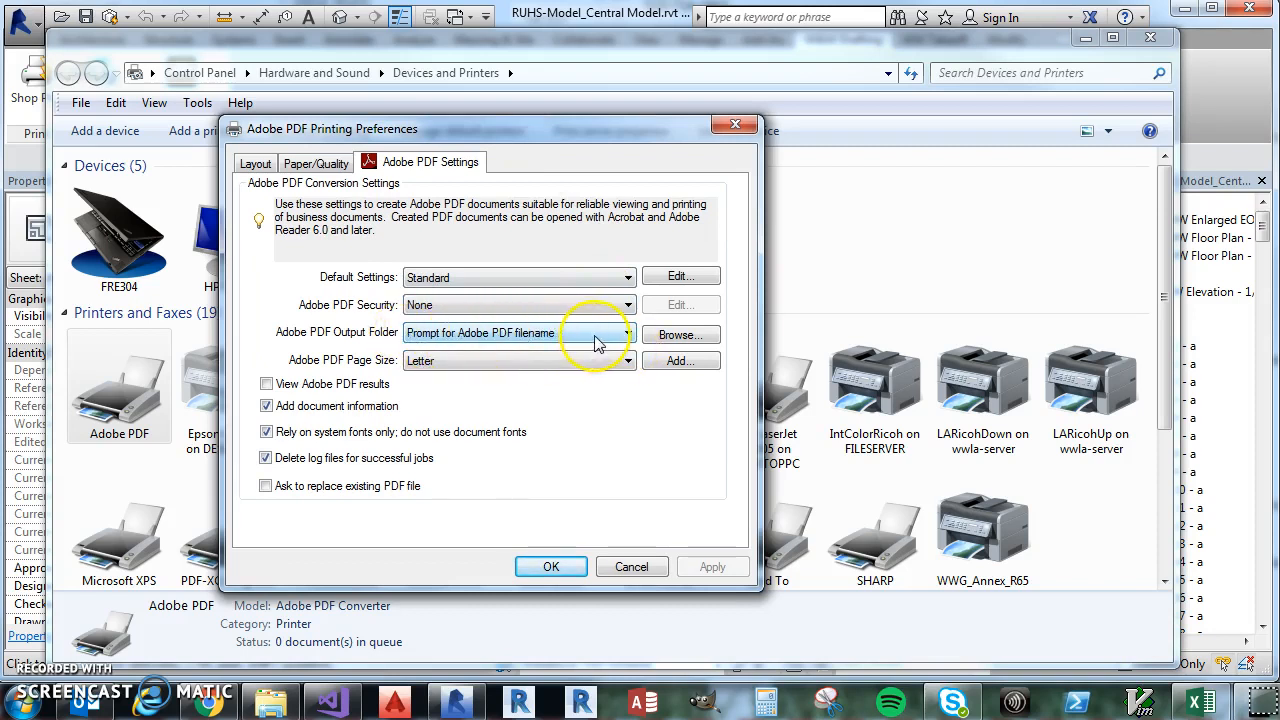
# Step: Set the Adobe PDF Output Folder to 'Prompt for Adobe PDF filename'
pyautogui.click(616, 332)
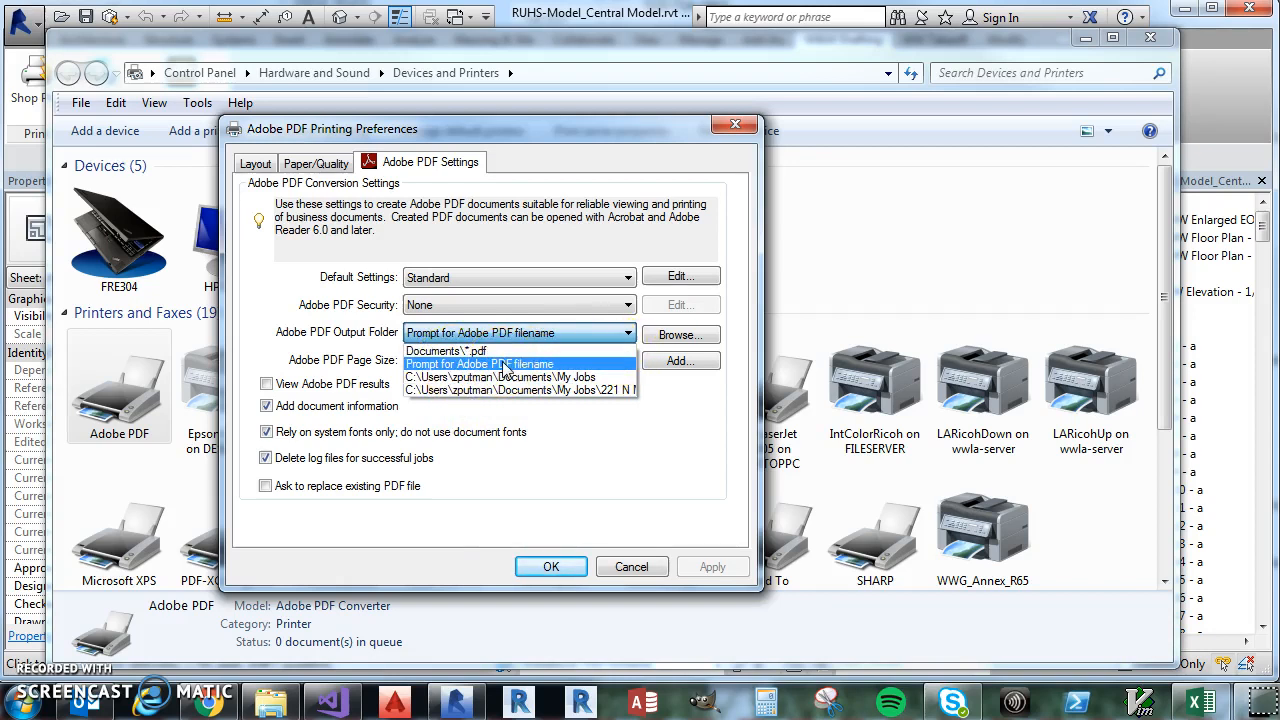
pyautogui.click(480, 364)
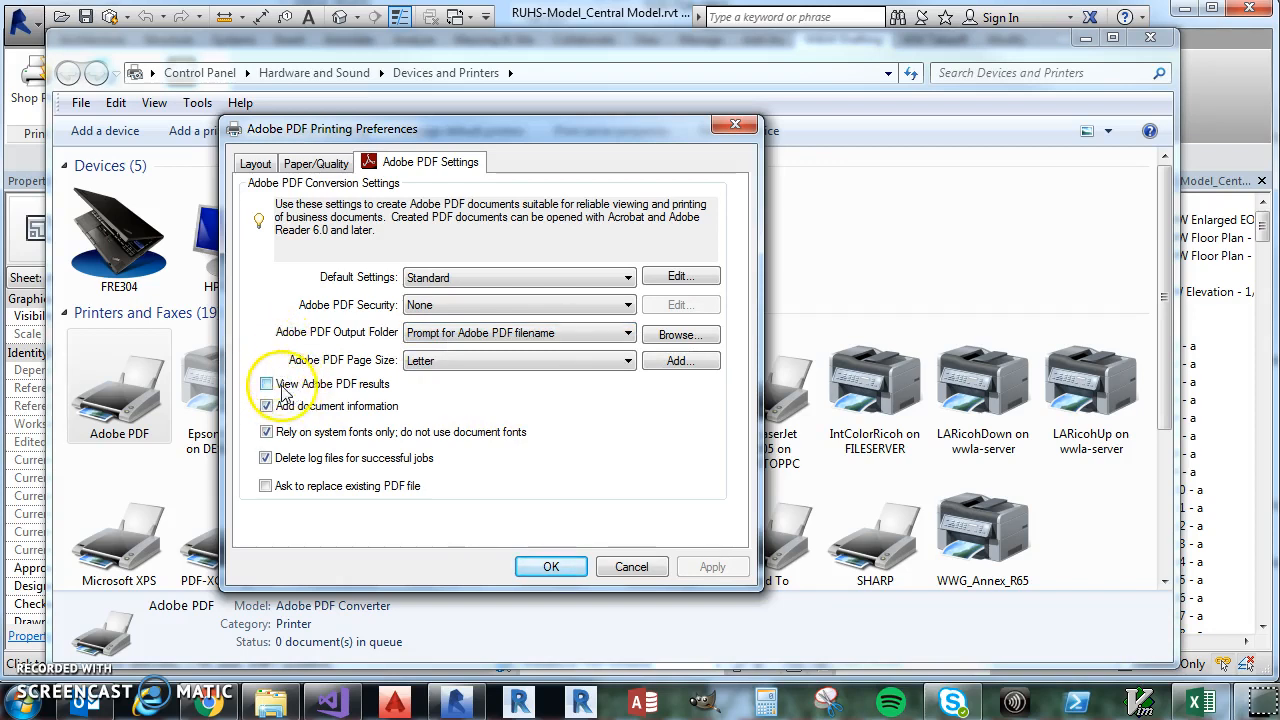
pyautogui.moveTo(266, 384)
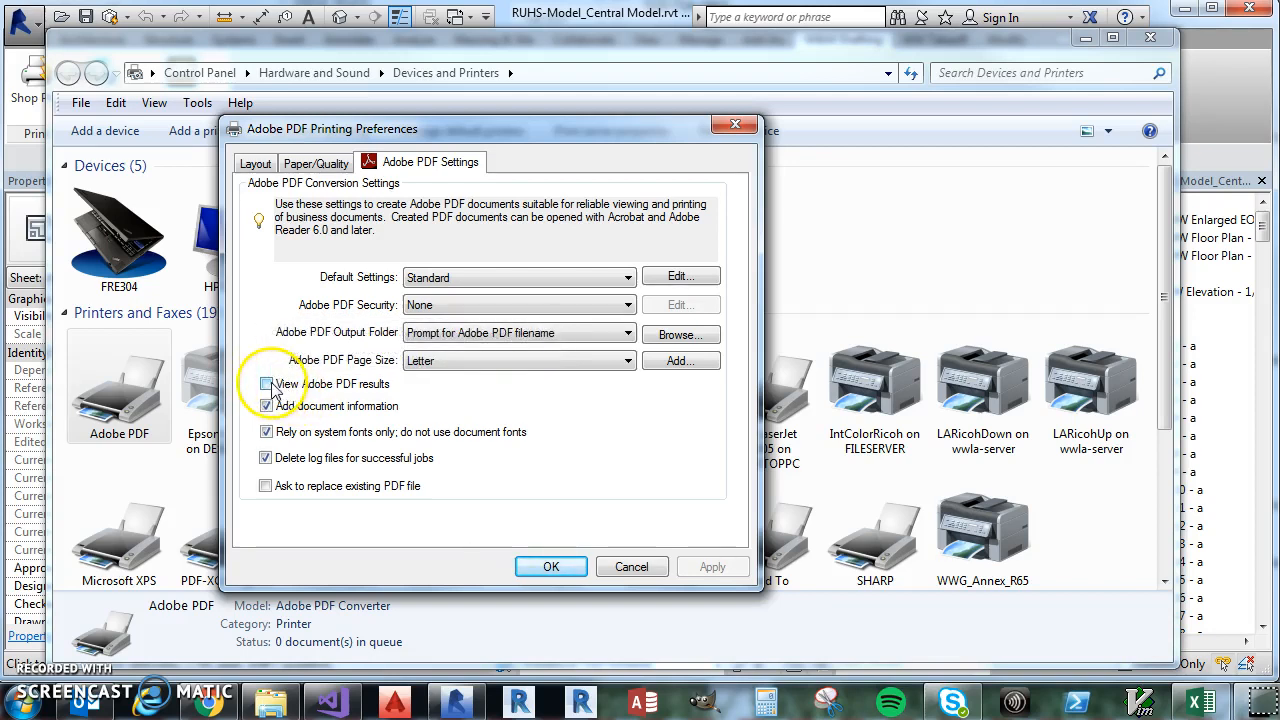
pyautogui.moveTo(276, 388)
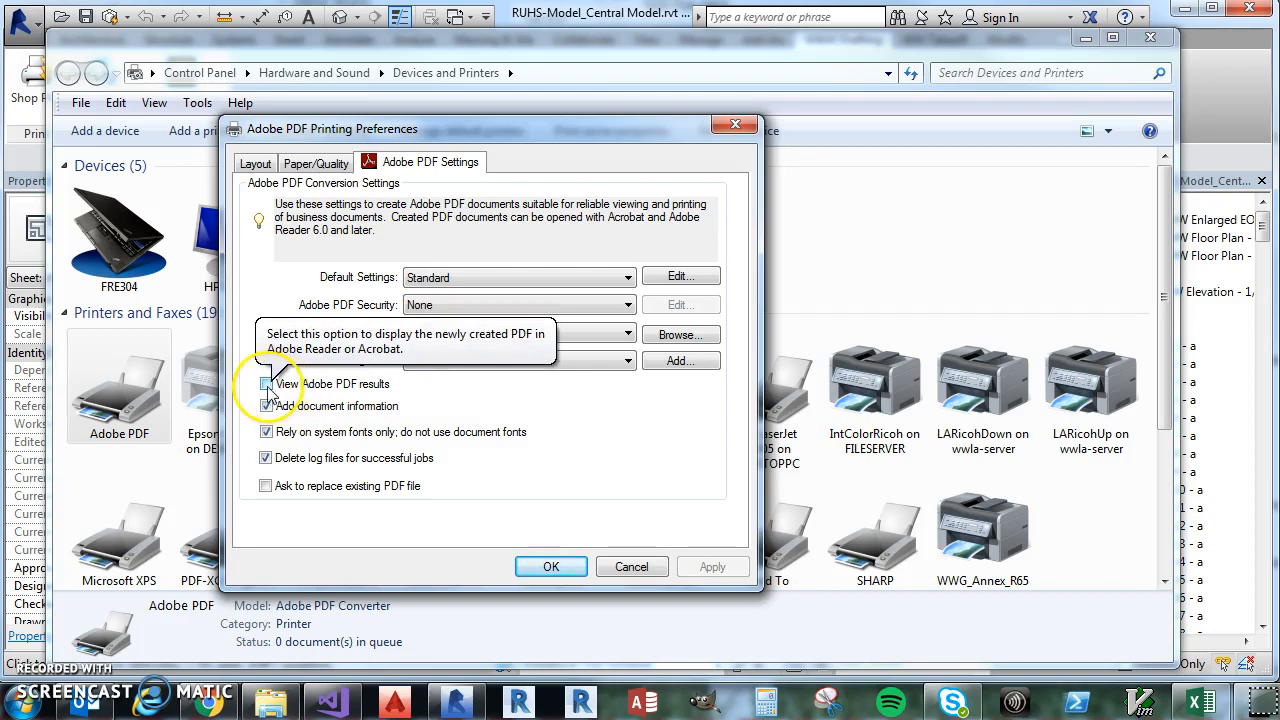
# Step: Confirm the preferences with 'View Adobe PDF results' unchecked and close Devices and Printers
pyautogui.click(266, 384)
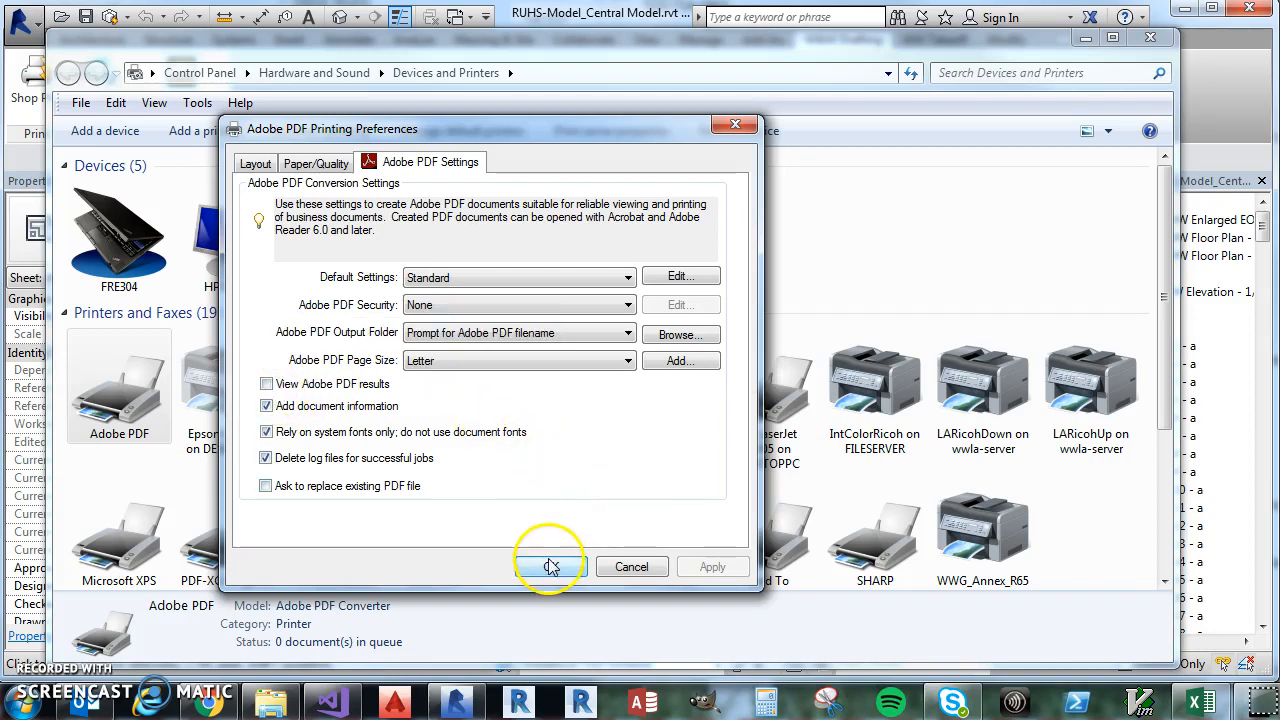
pyautogui.click(548, 566)
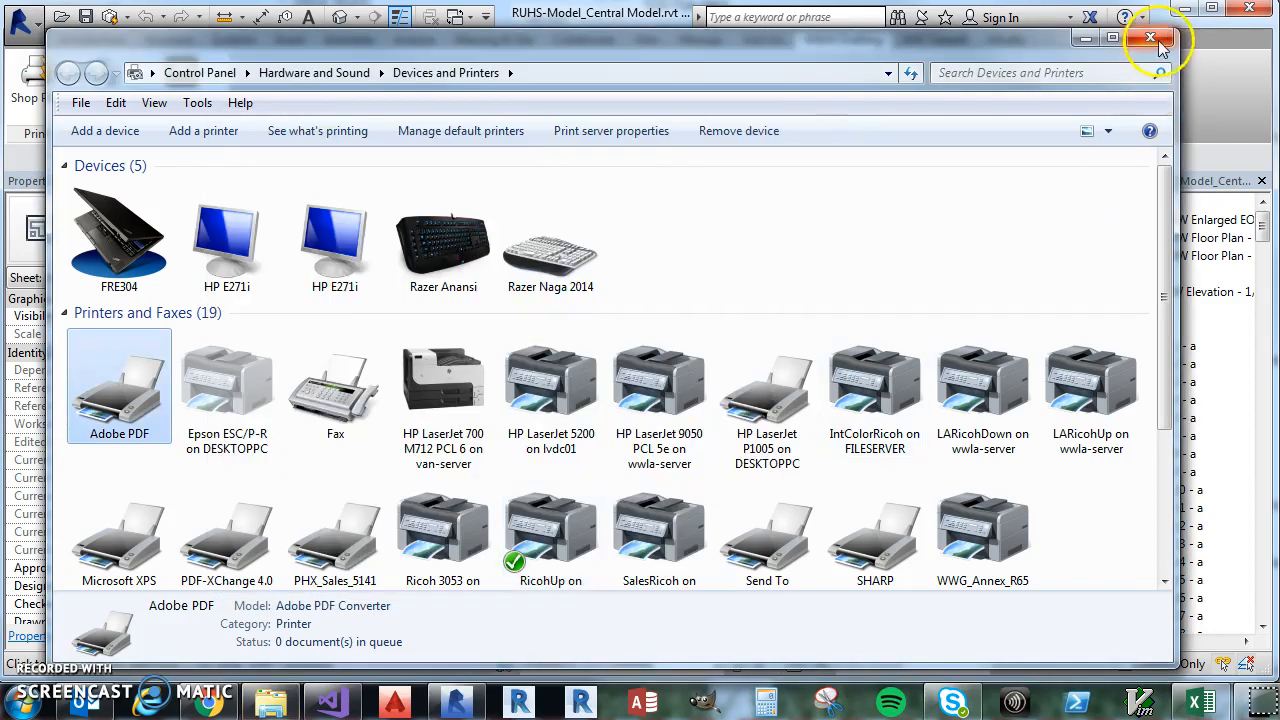
pyautogui.click(1148, 36)
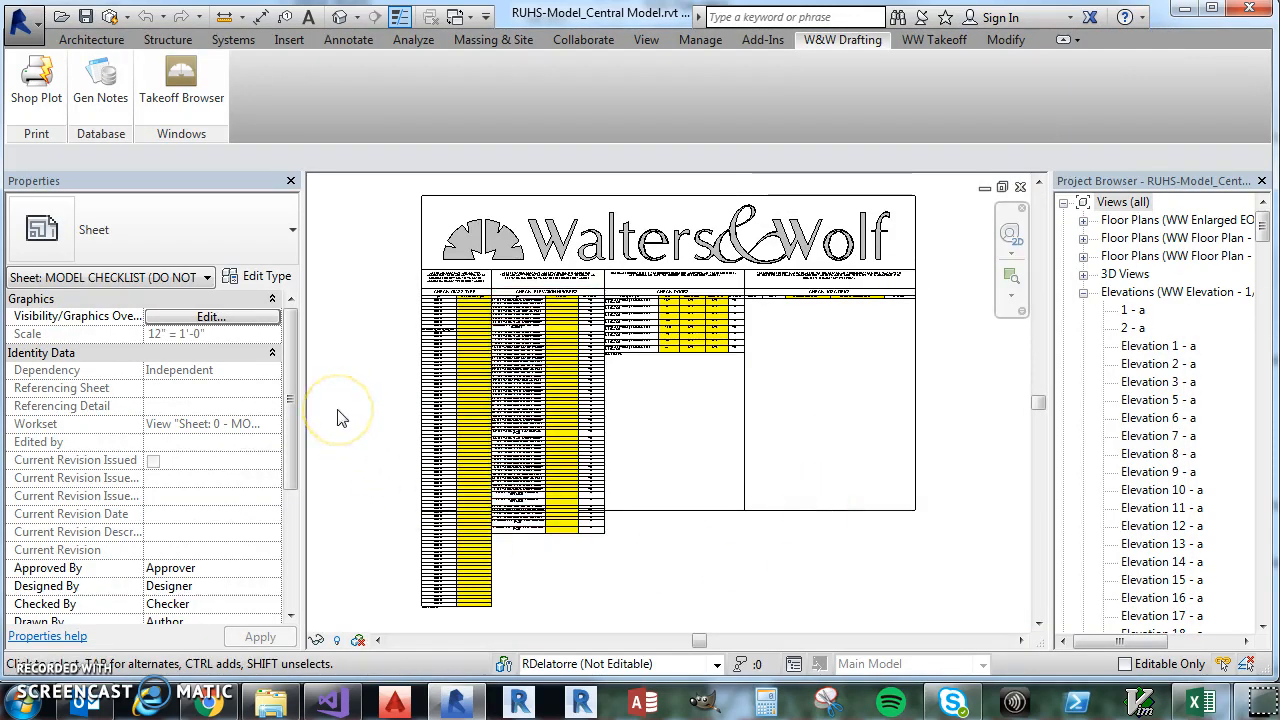